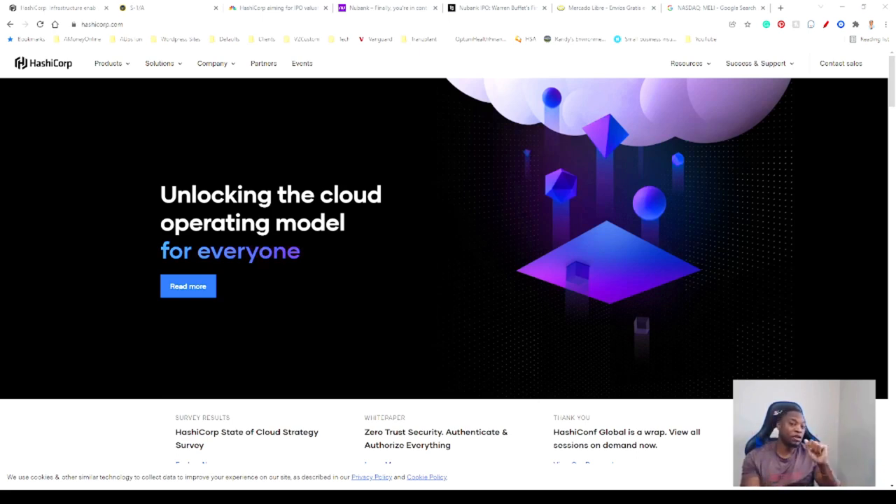
Scroll through the CNBC HashiCorp $13 billion IPO article, then switch to the Nubank tab.
scroll(down, 3)
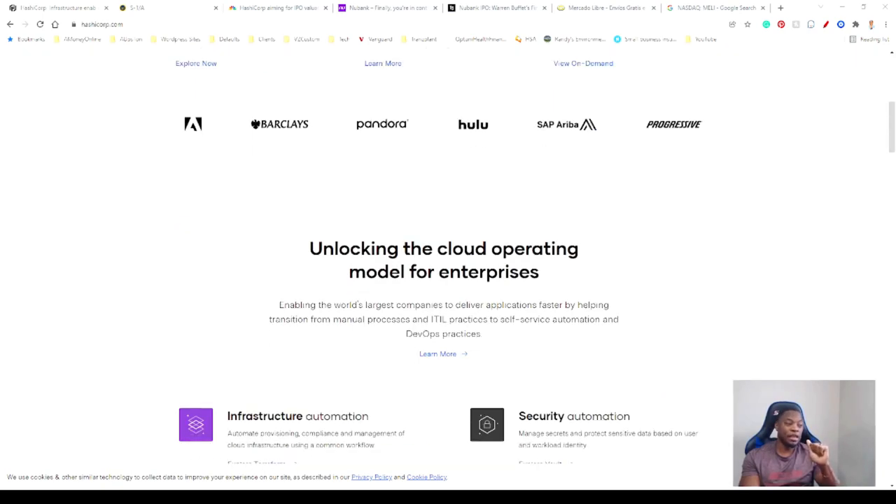
scroll(up, 3)
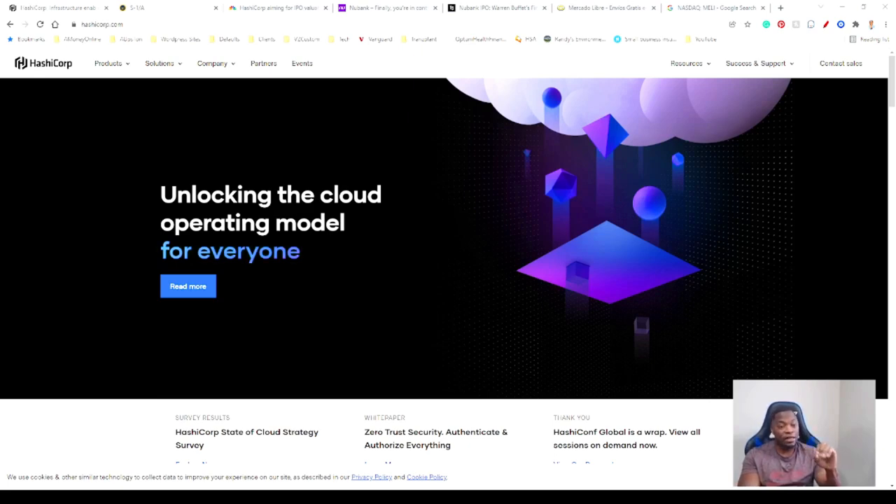
scroll(down, 3)
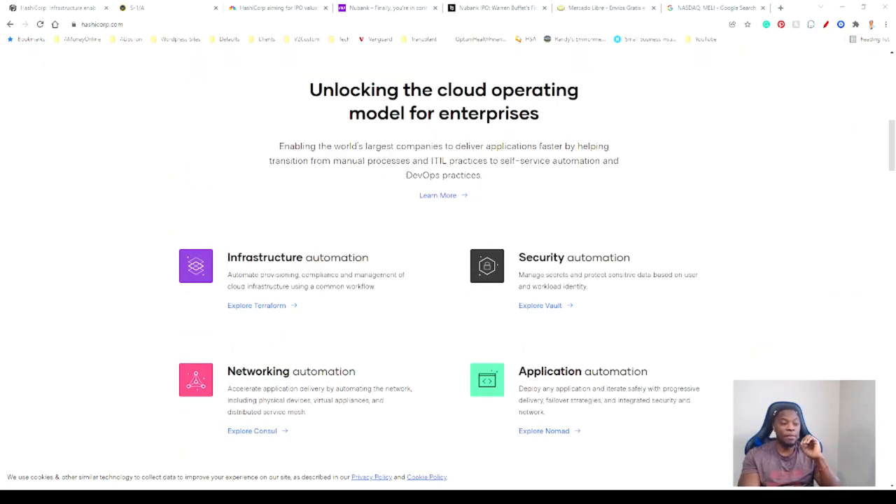
scroll(down, 3)
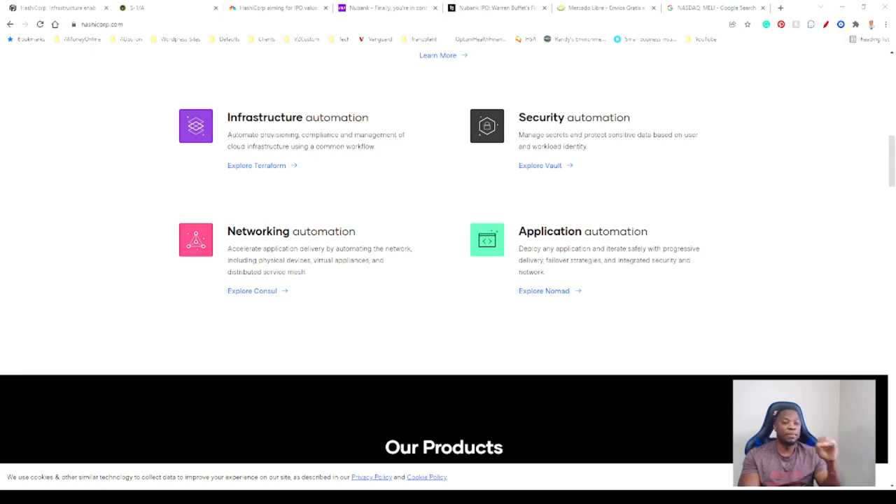
scroll(down, 3)
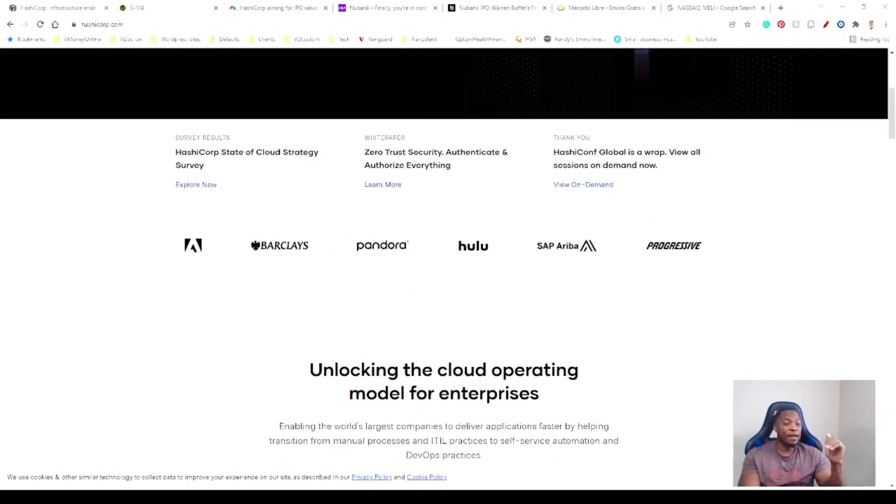
scroll(up, 3)
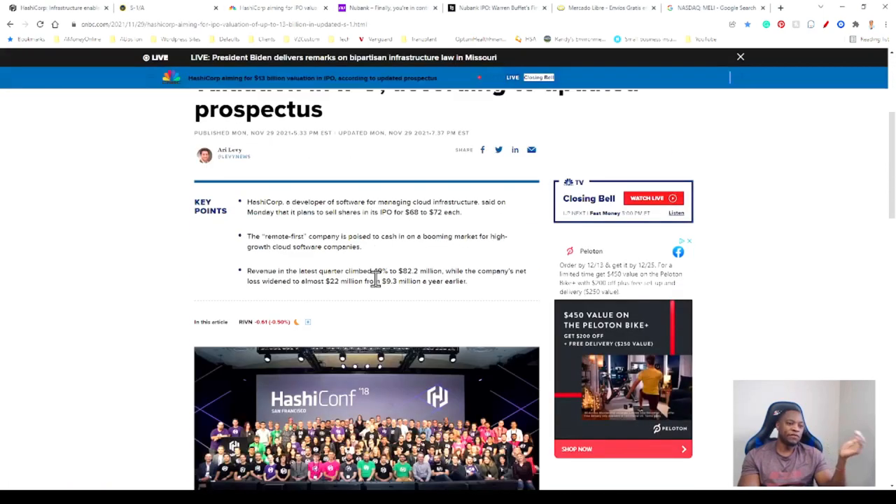
scroll(up, 3)
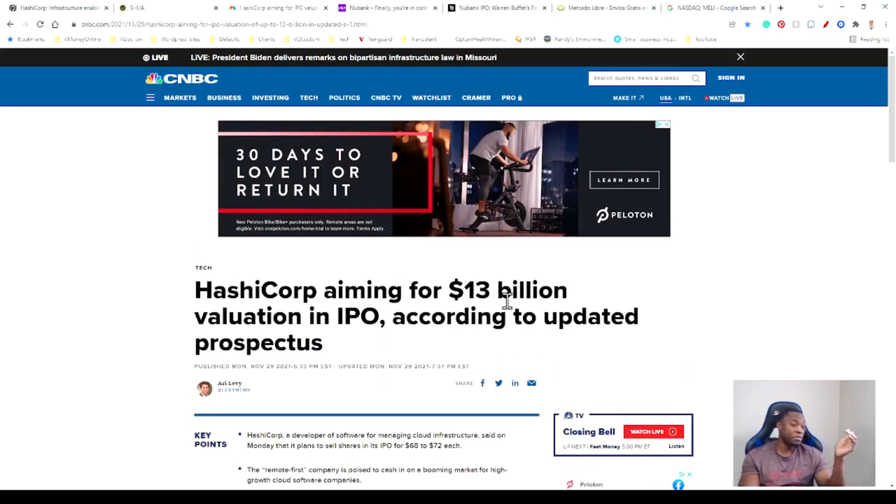
mouse_move(293, 334)
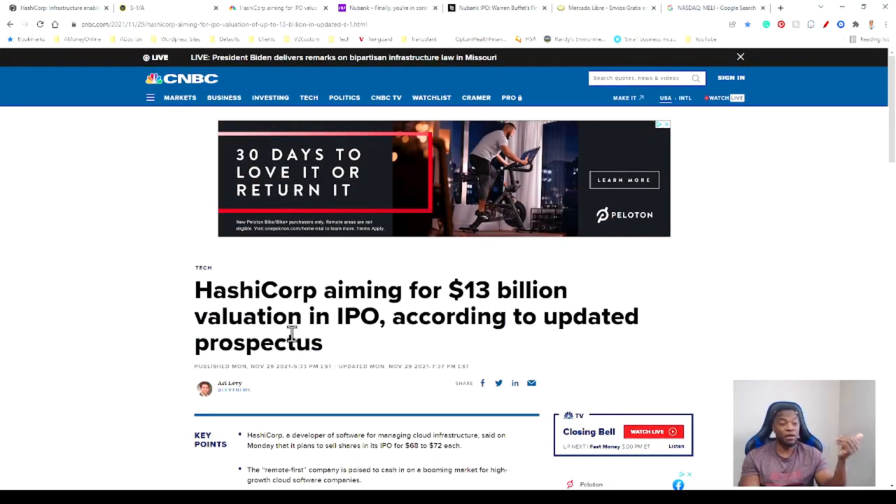
mouse_move(323, 296)
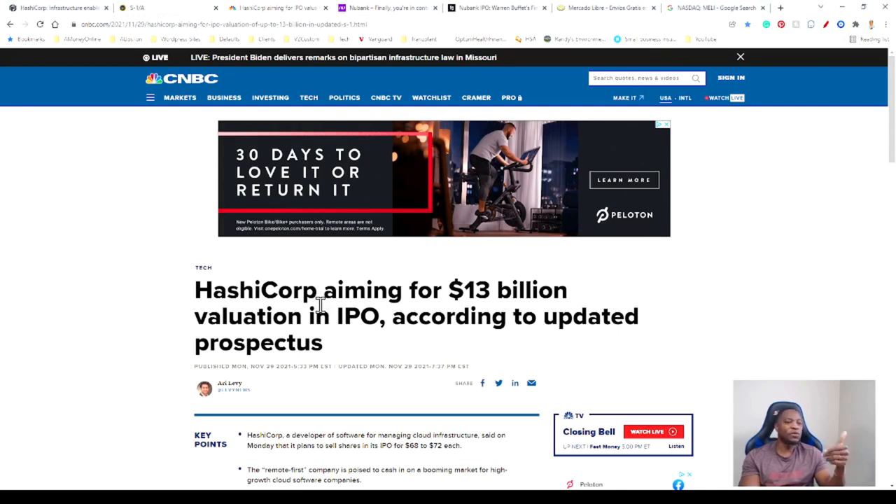
mouse_move(332, 313)
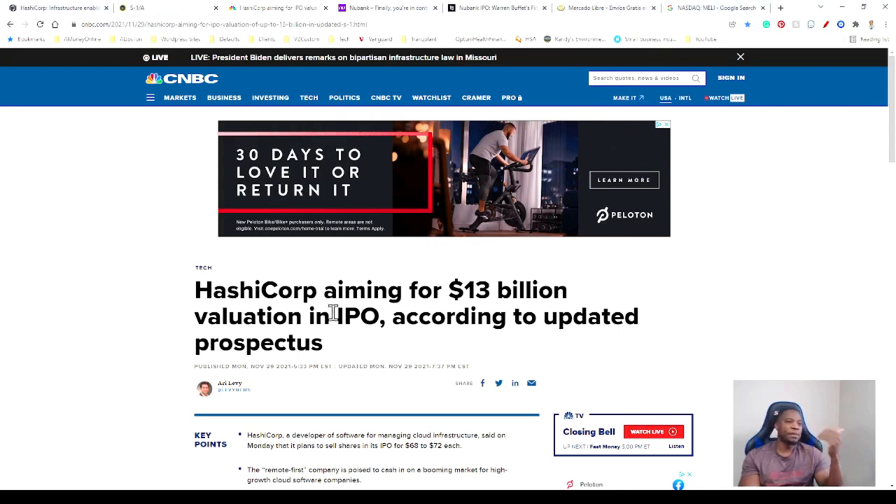
mouse_move(451, 348)
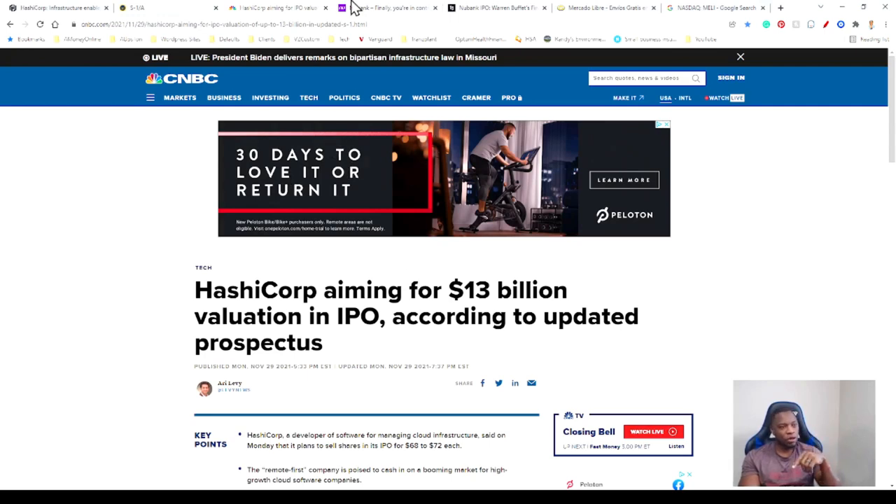
click(382, 8)
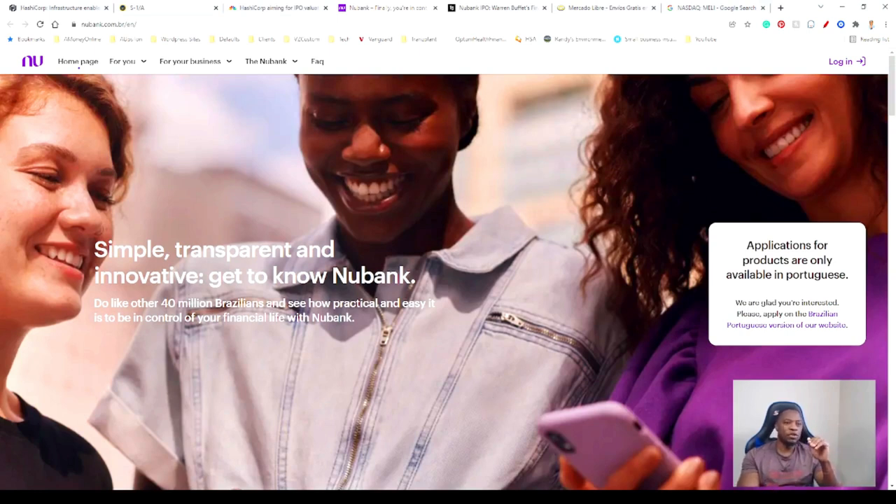
Switch from the Nubank homepage to TheStreet's Nubank IPO article tab.
click(497, 8)
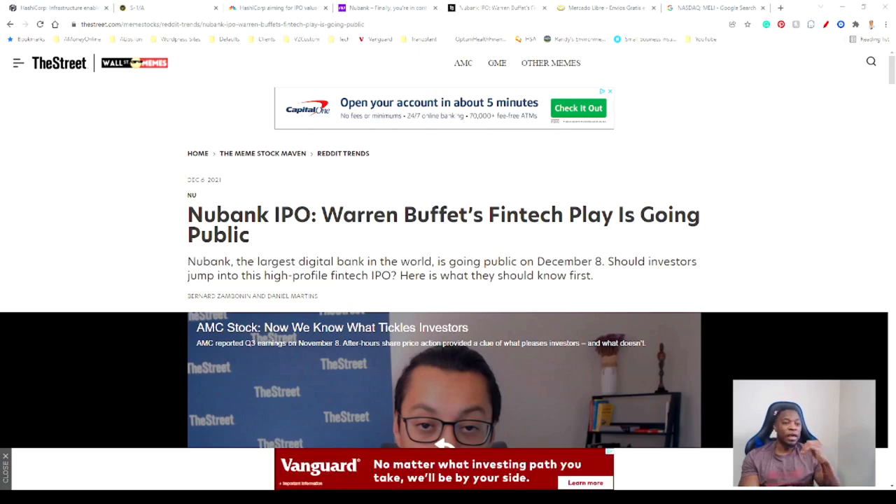
Read TheStreet's Nubank IPO article, including the $10–$11 share range, then switch to Mercado Libre.
scroll(down, 3)
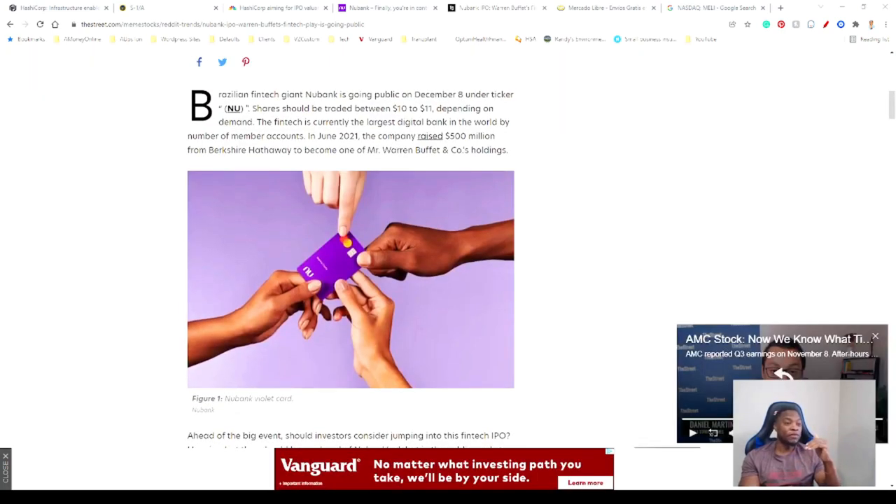
scroll(down, 3)
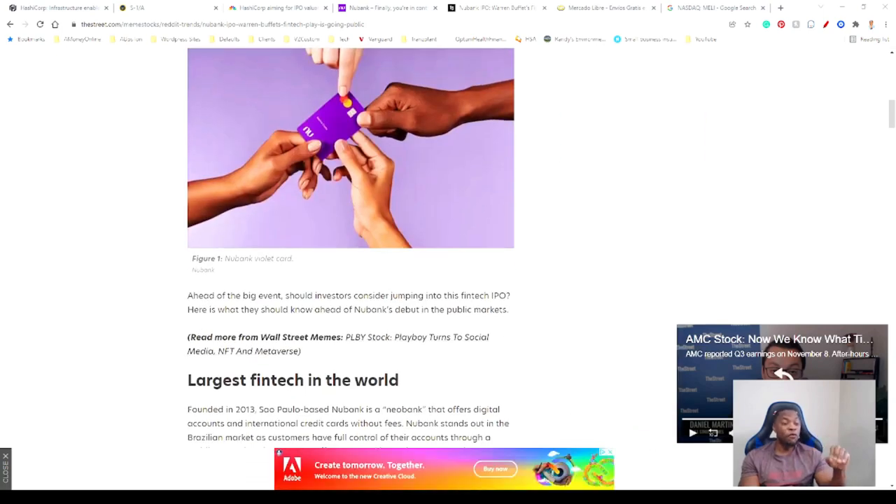
scroll(down, 3)
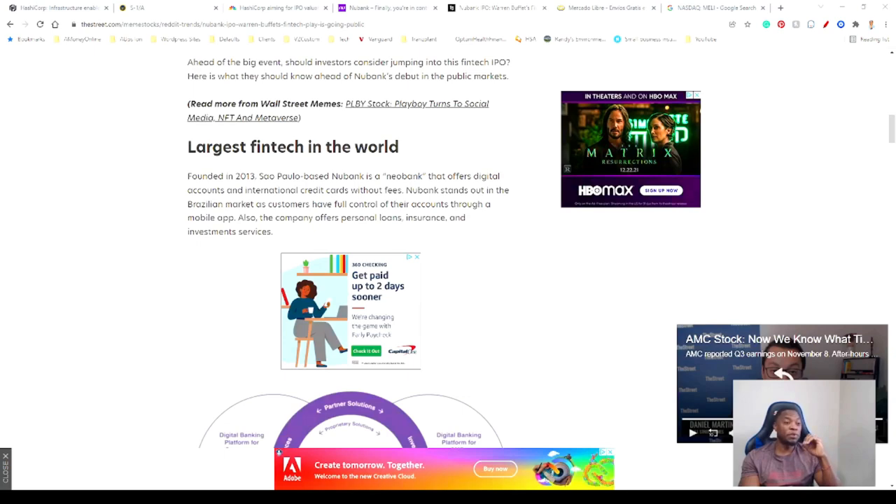
scroll(down, 3)
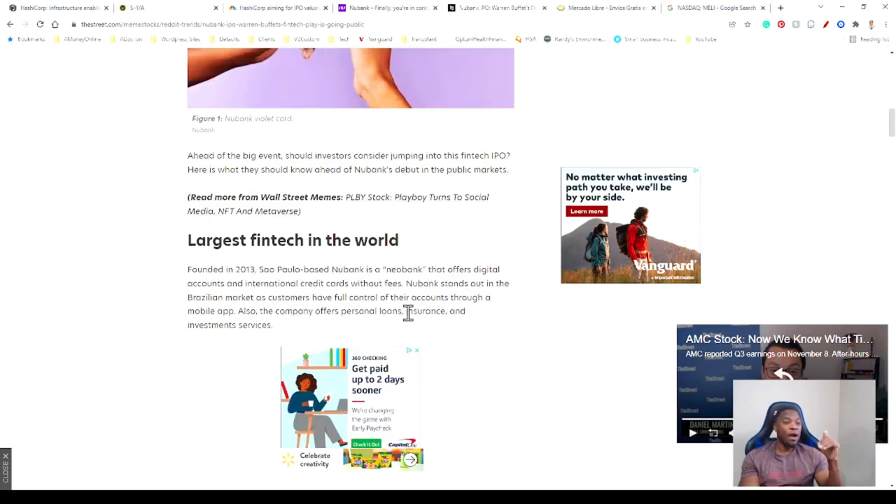
scroll(up, 3)
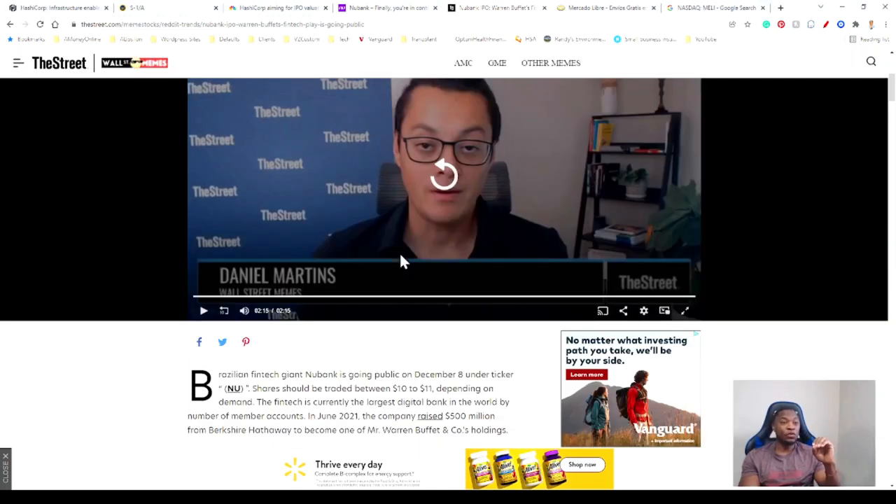
click(605, 8)
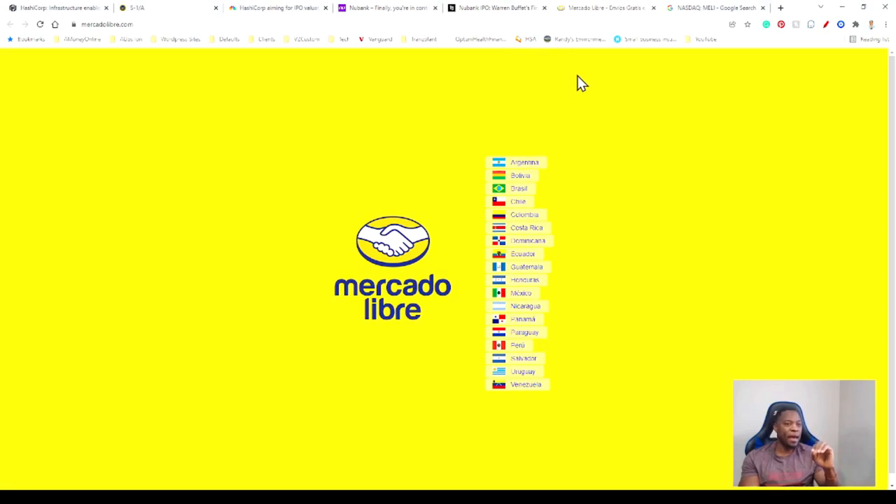
mouse_move(552, 63)
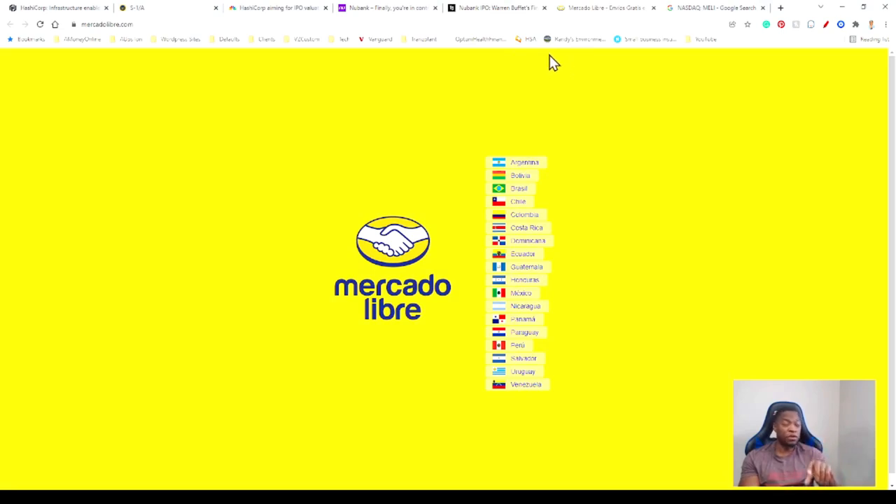
mouse_move(558, 98)
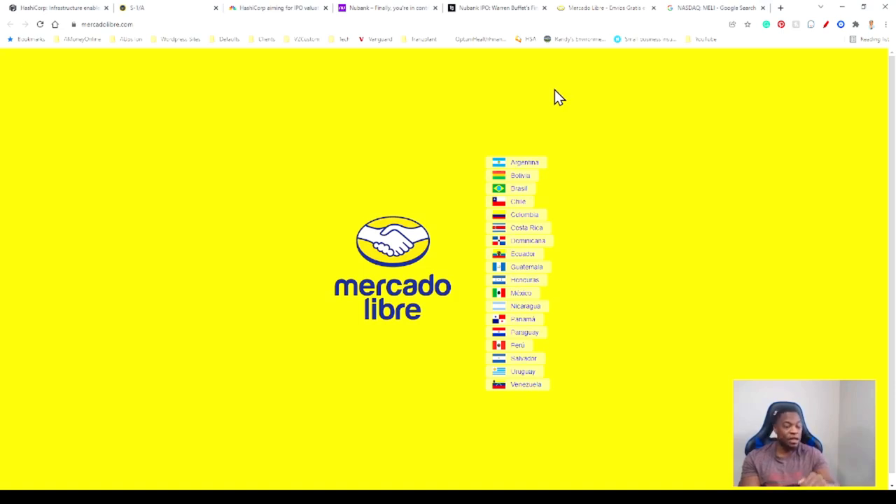
mouse_move(524, 184)
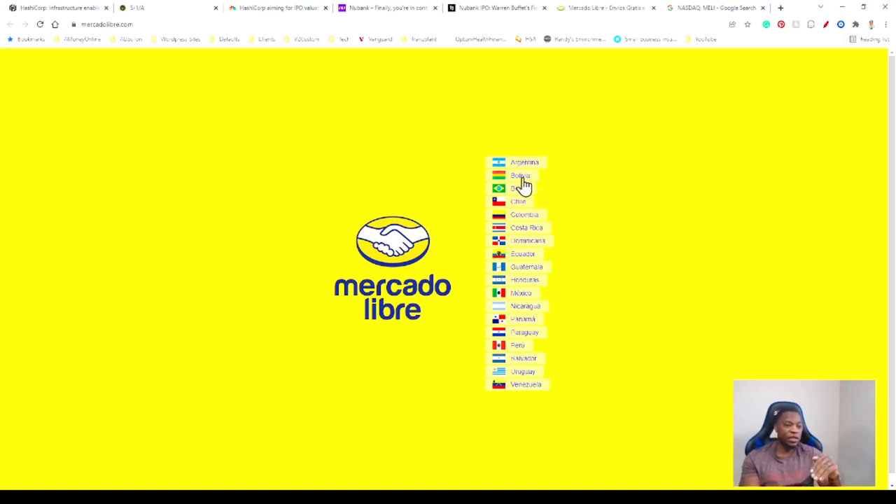
mouse_move(592, 314)
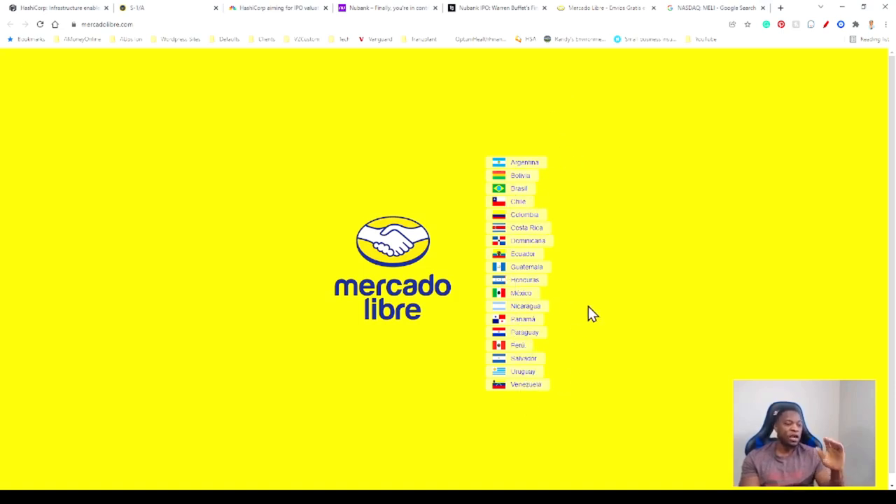
mouse_move(609, 194)
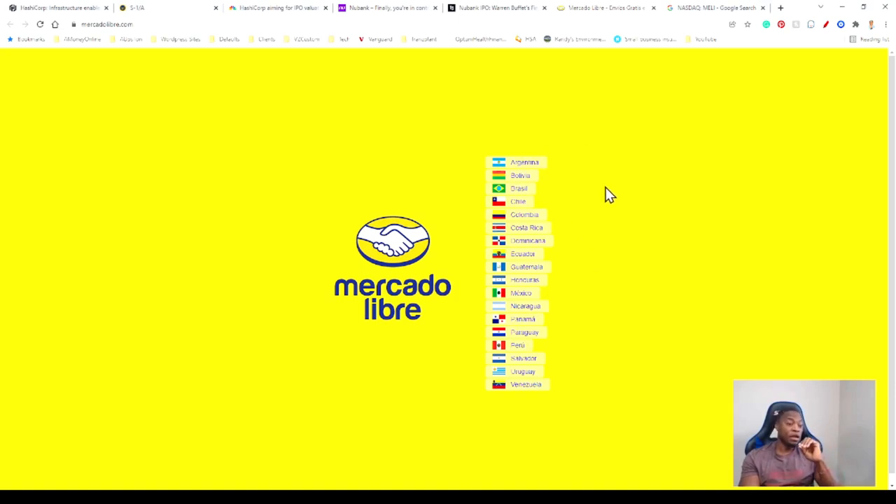
mouse_move(603, 195)
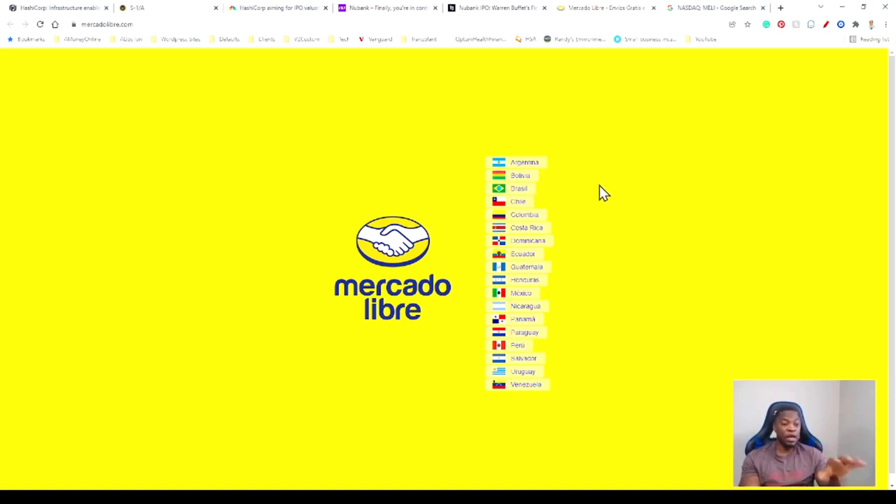
mouse_move(696, 16)
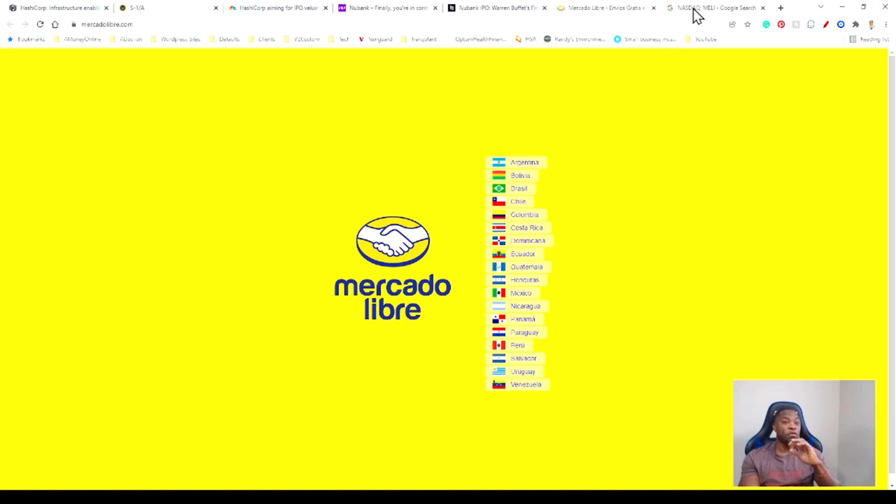
Switch from Mercado Libre's country page to the 'NASDAQ: MELI - Google Search' tab.
click(714, 8)
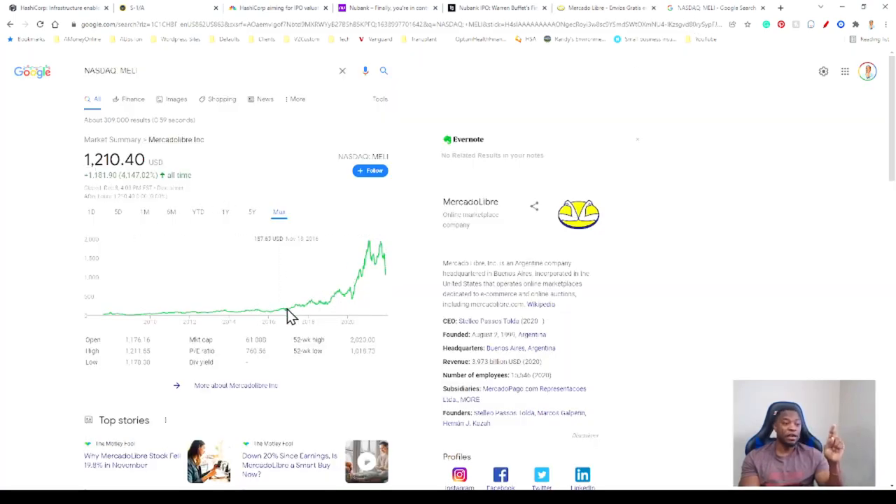
mouse_move(371, 252)
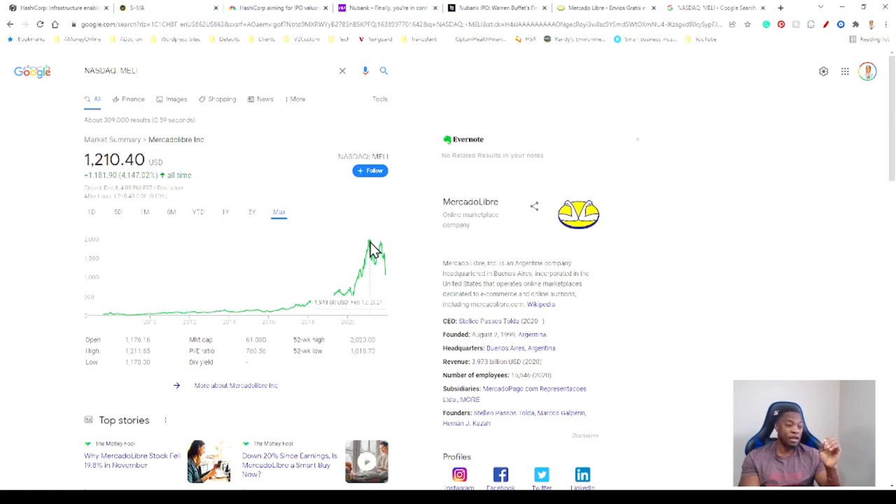
mouse_move(244, 310)
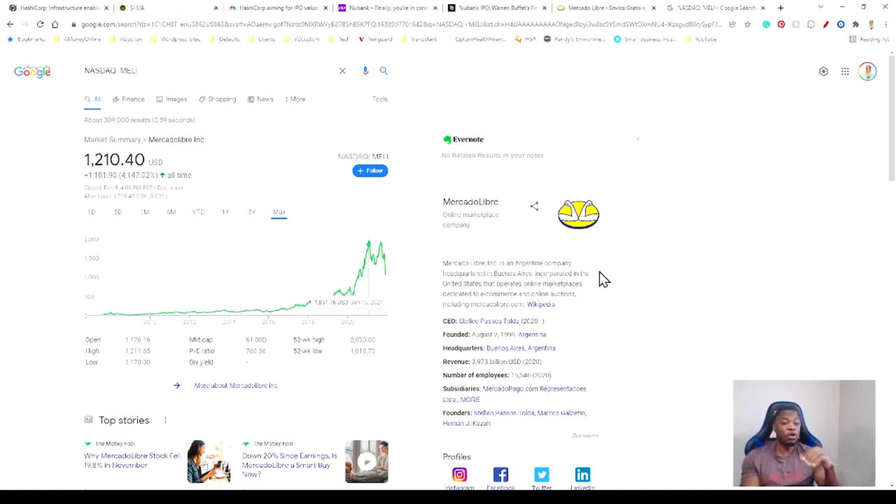
mouse_move(719, 333)
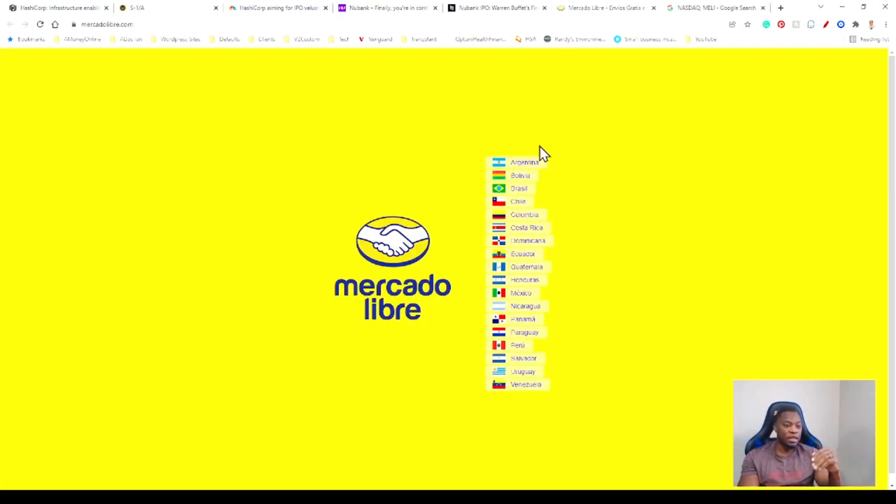
mouse_move(347, 44)
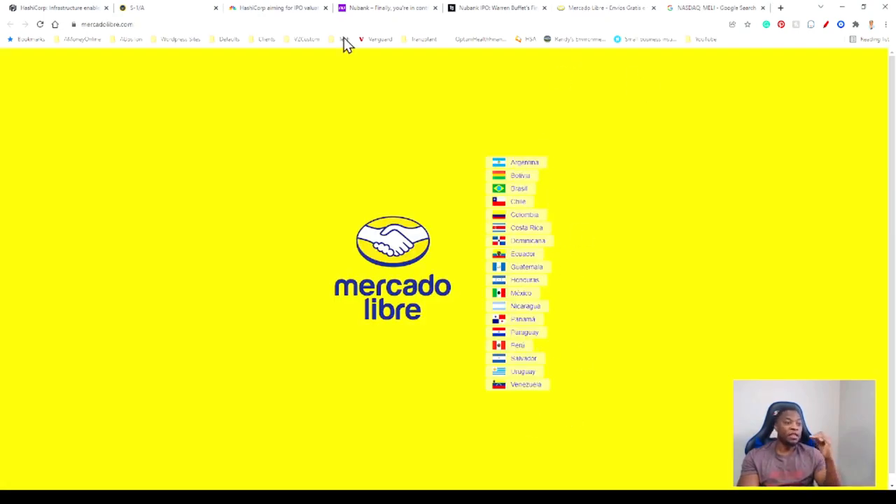
mouse_move(626, 213)
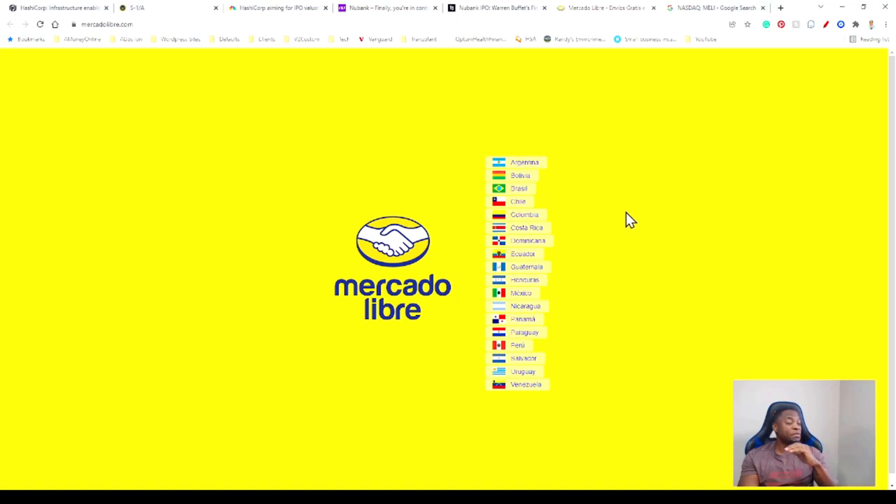
mouse_move(618, 215)
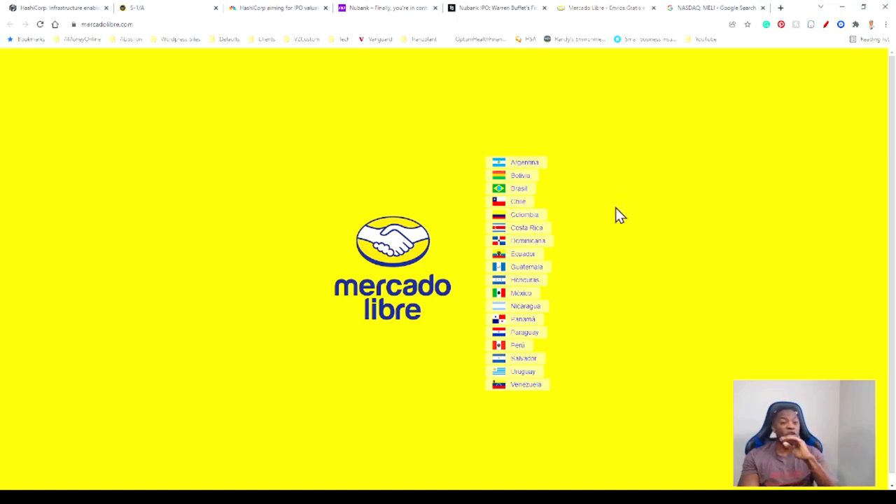
mouse_move(586, 219)
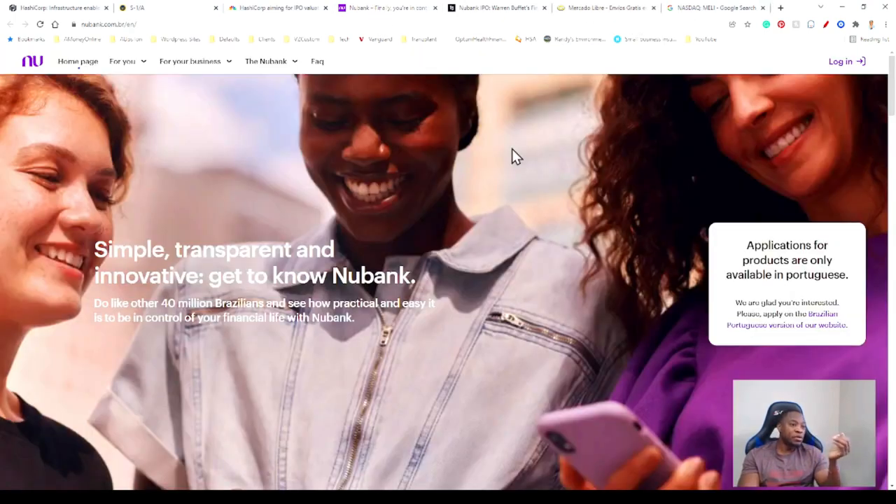
mouse_move(546, 231)
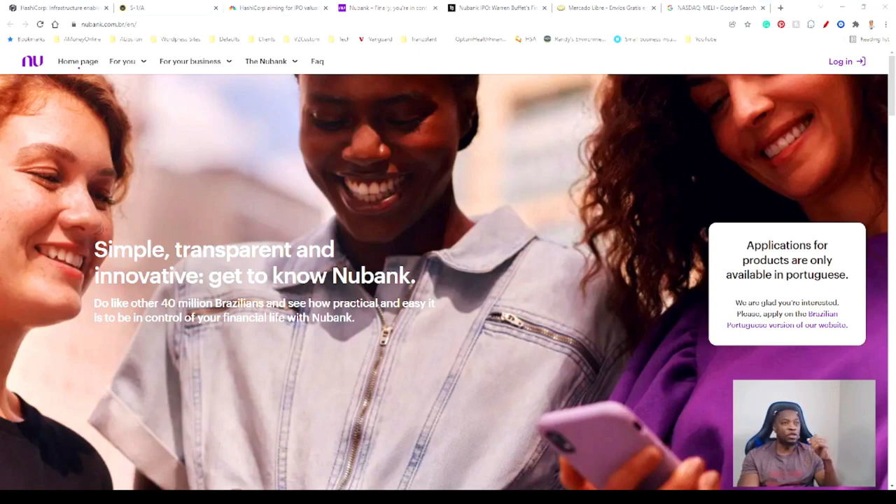
mouse_move(539, 223)
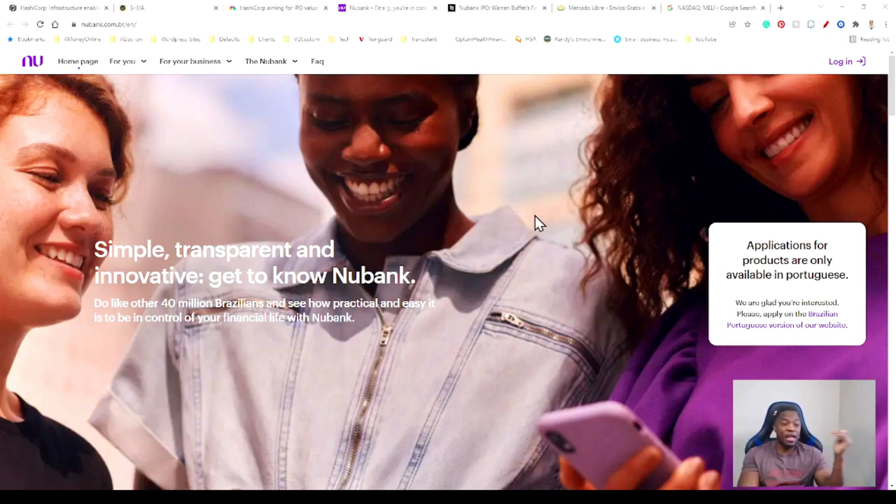
mouse_move(552, 213)
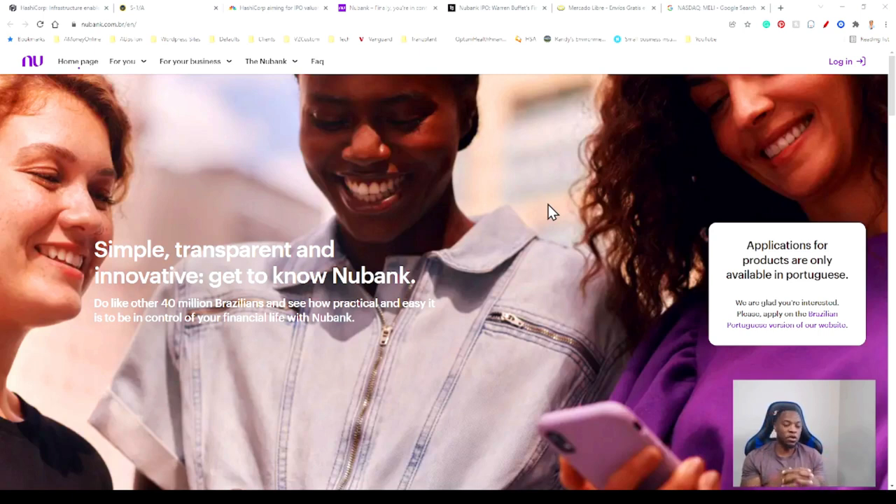
mouse_move(536, 235)
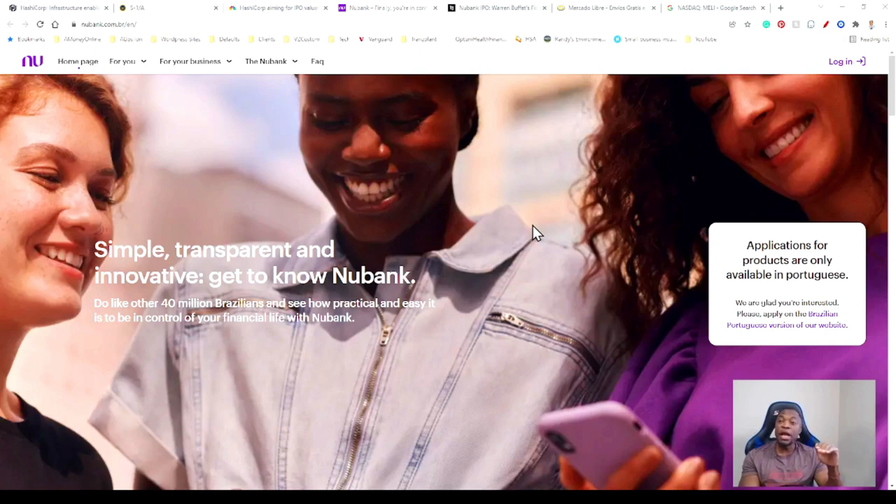
mouse_move(530, 233)
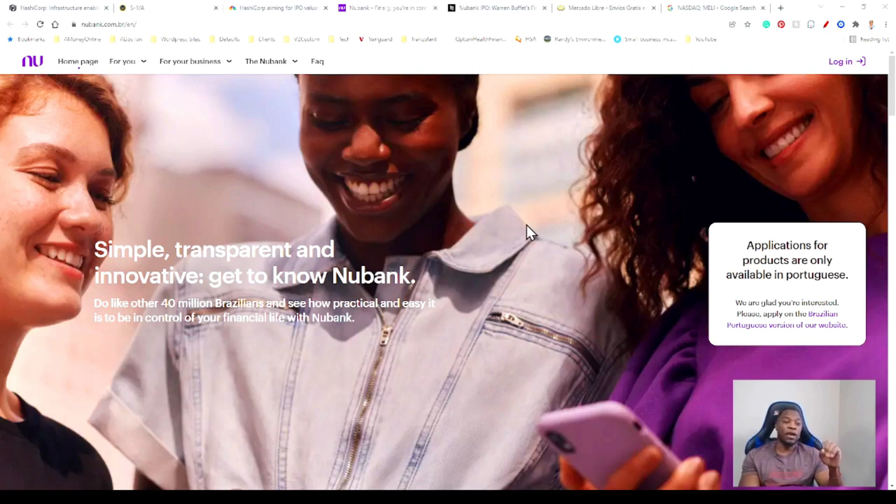
mouse_move(524, 233)
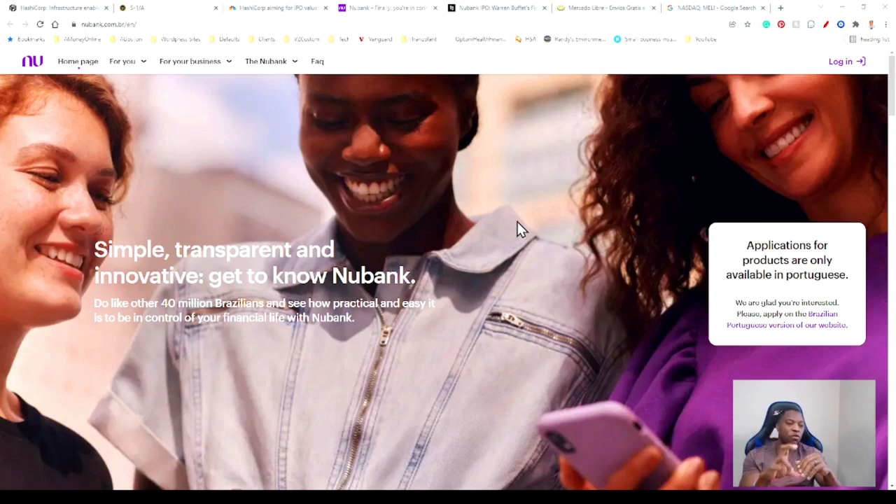
mouse_move(507, 254)
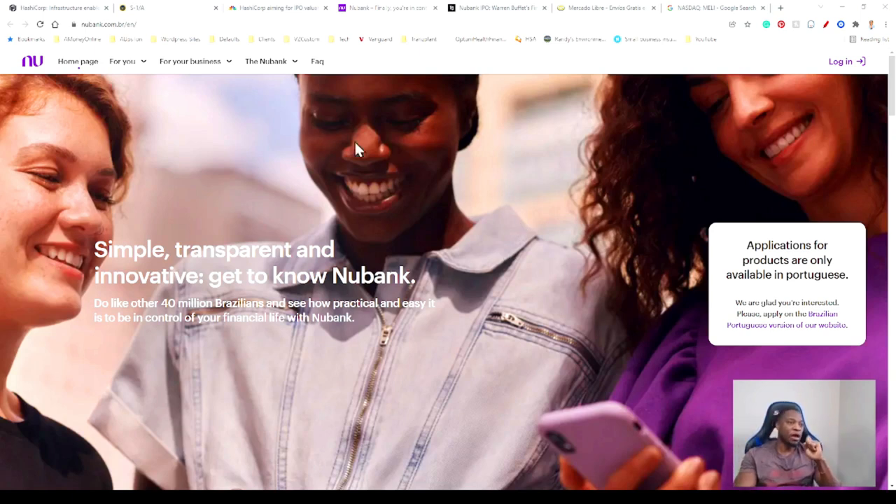
mouse_move(394, 297)
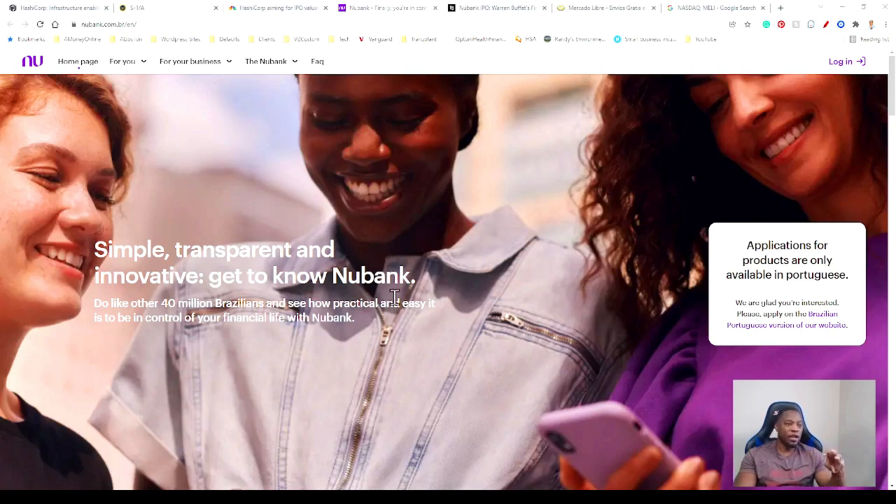